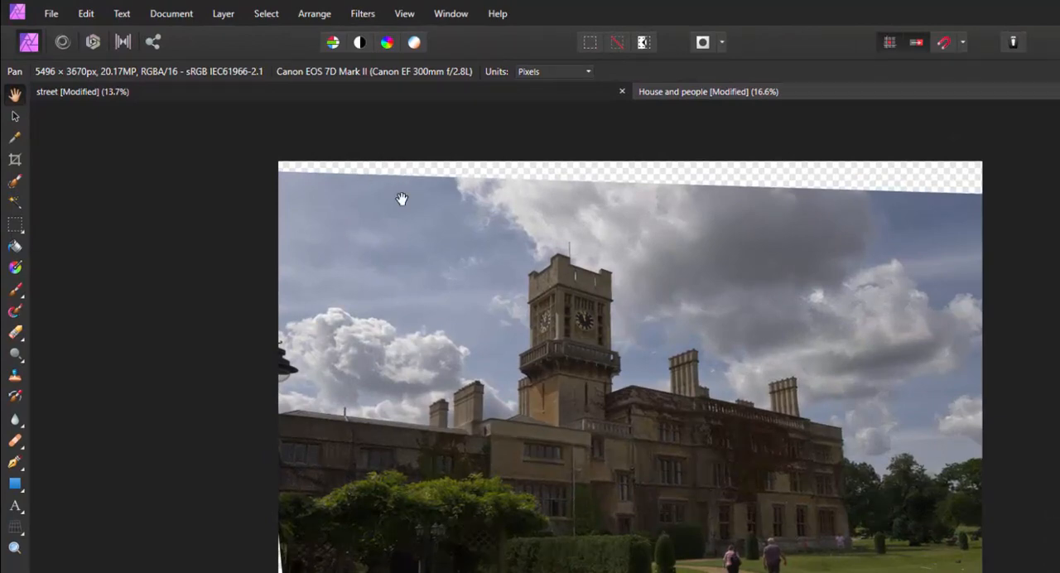
mouse_move(311, 108)
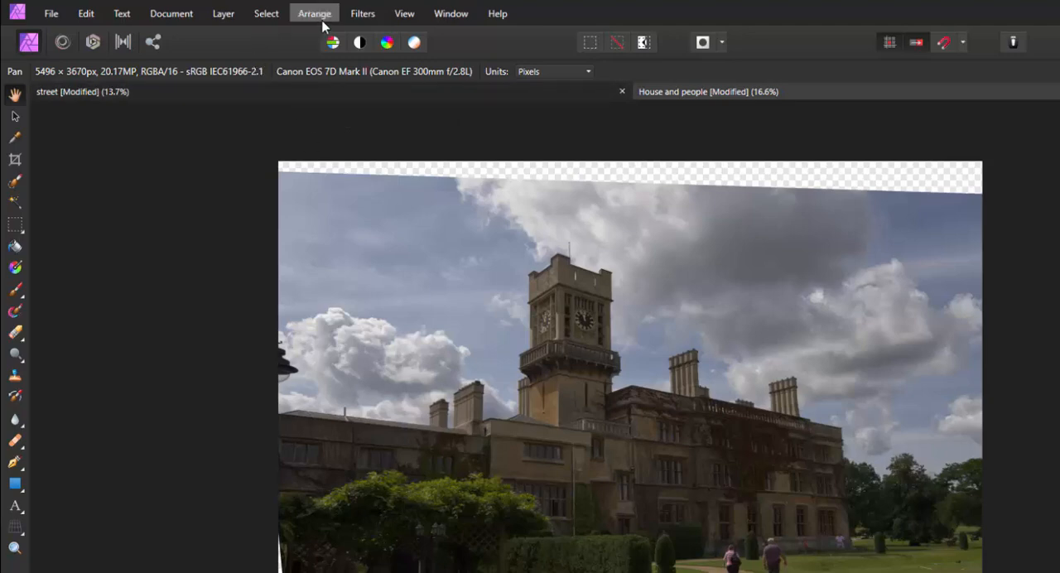
Step: Show the Macro panel in the workspace via View > Studio
click(404, 13)
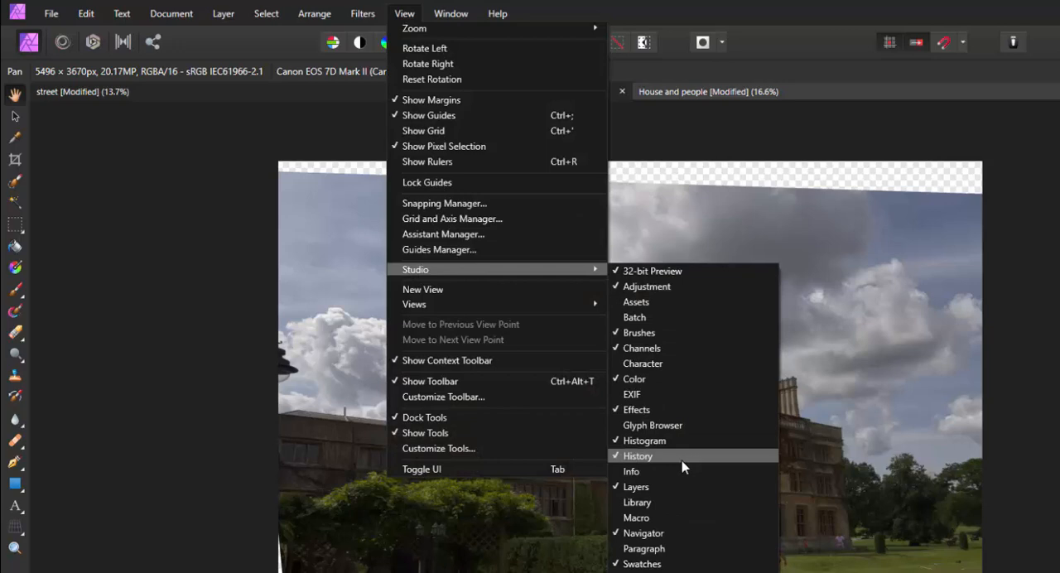
mouse_move(646, 504)
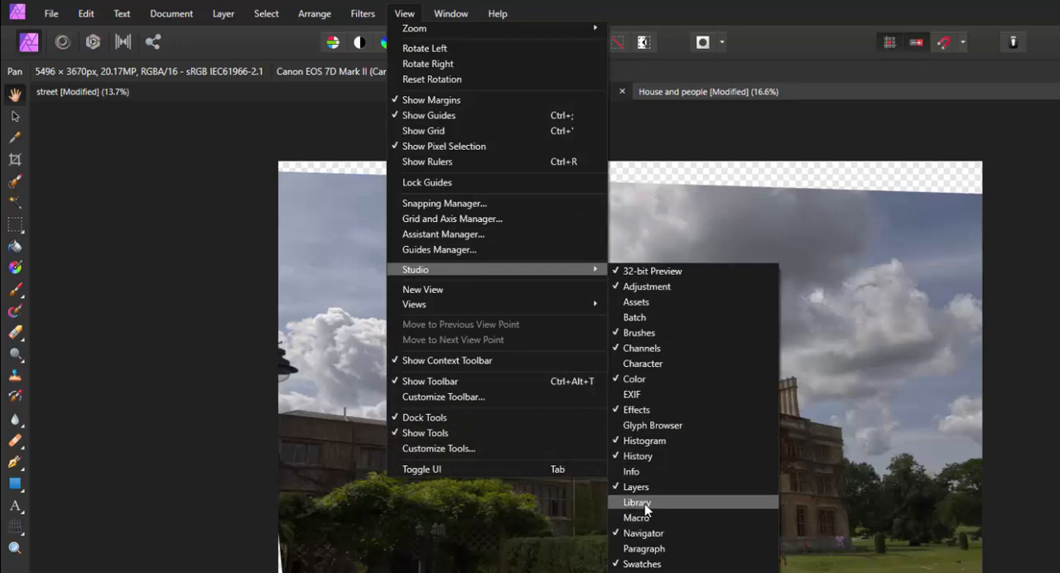
click(636, 516)
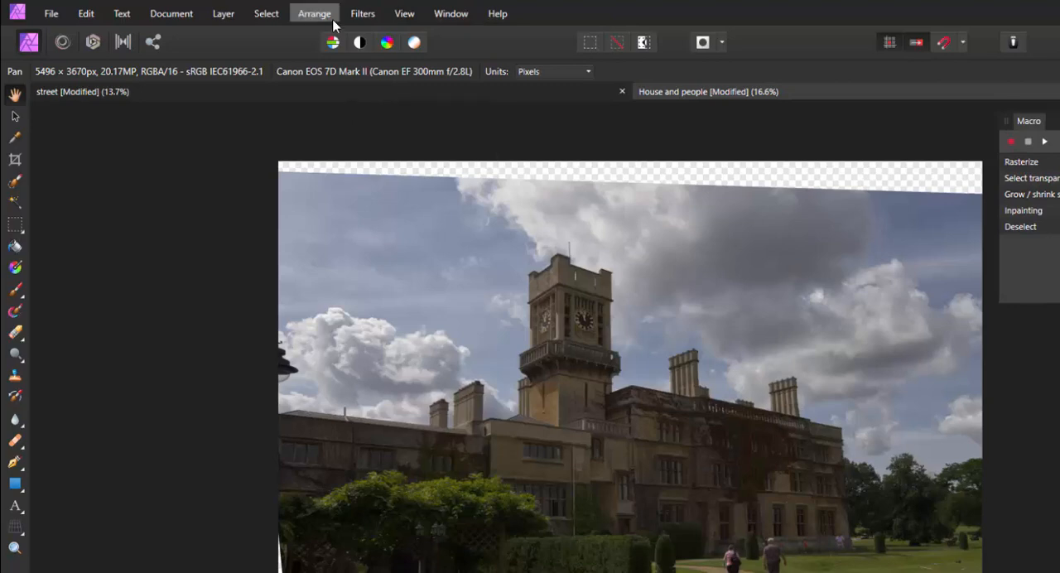
Step: Clear the old macro steps and move the Macro panel slightly higher
click(404, 14)
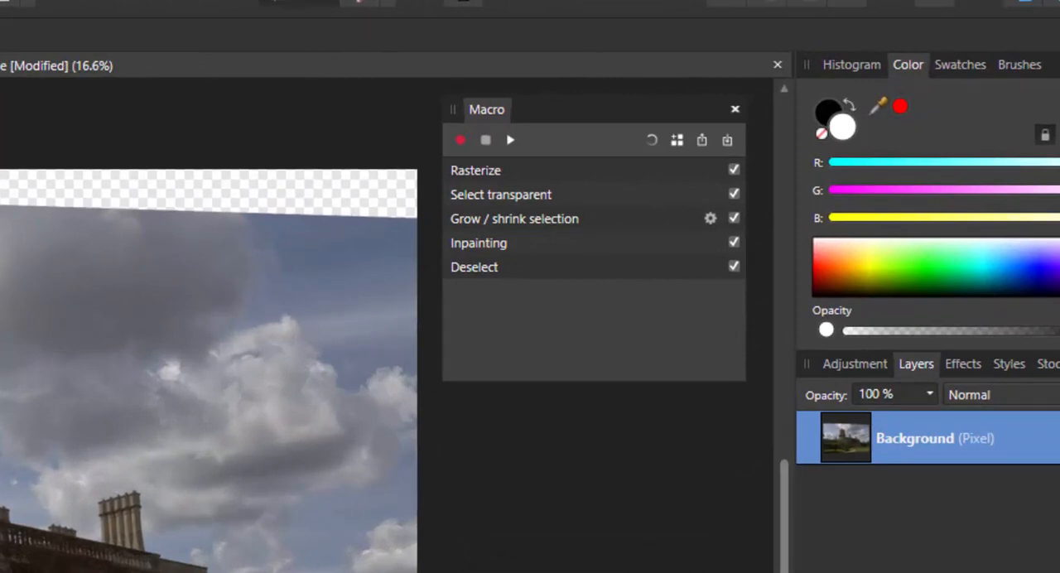
mouse_move(613, 288)
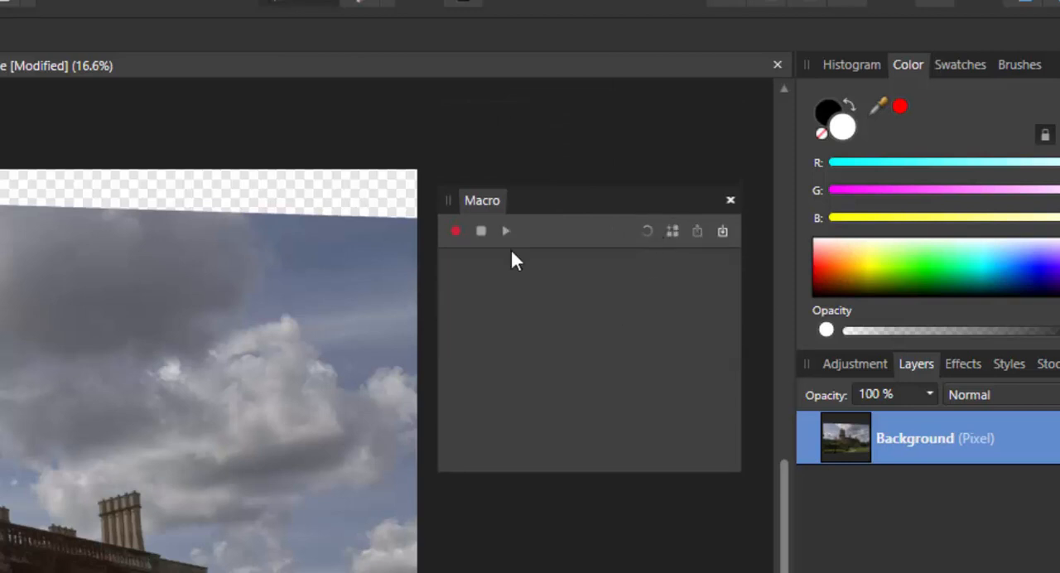
drag(482, 200, 475, 156)
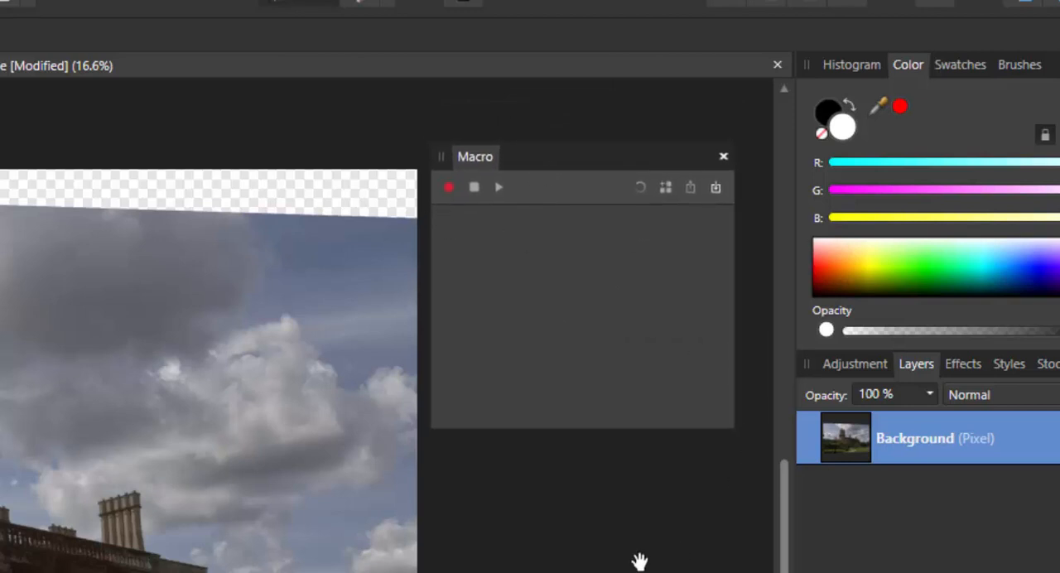
mouse_move(460, 300)
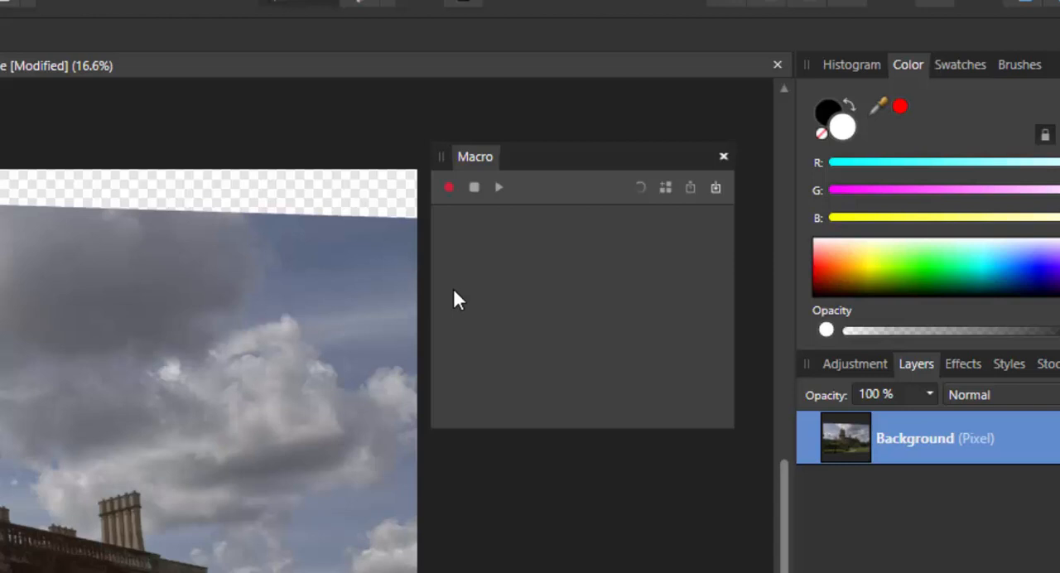
mouse_move(450, 187)
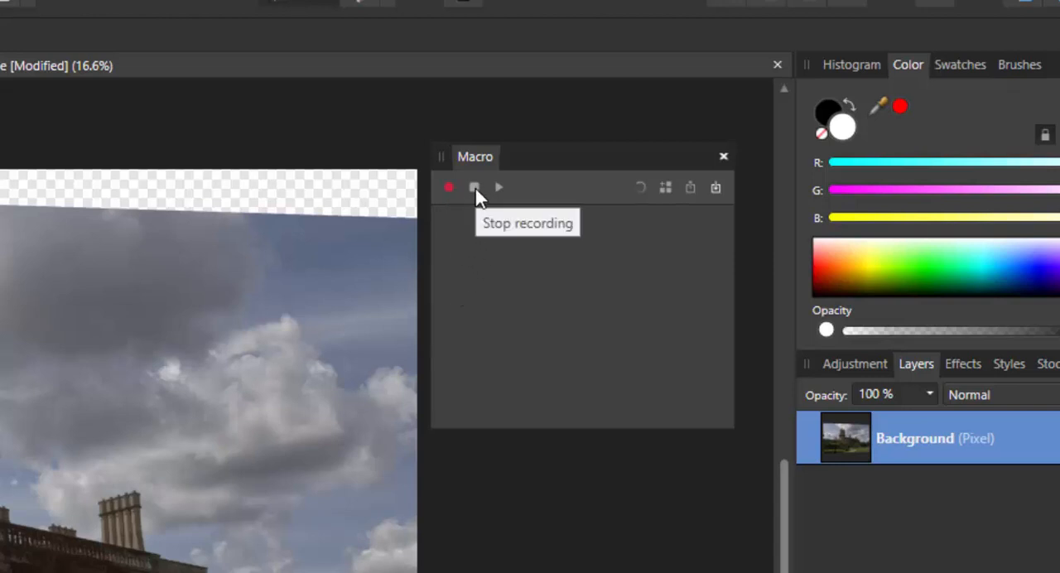
mouse_move(505, 418)
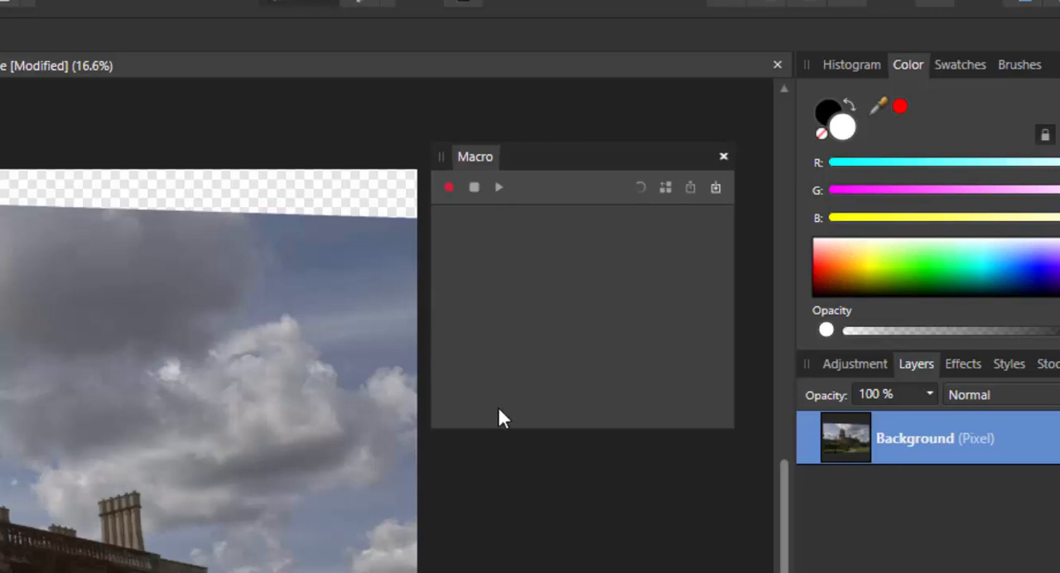
mouse_move(381, 388)
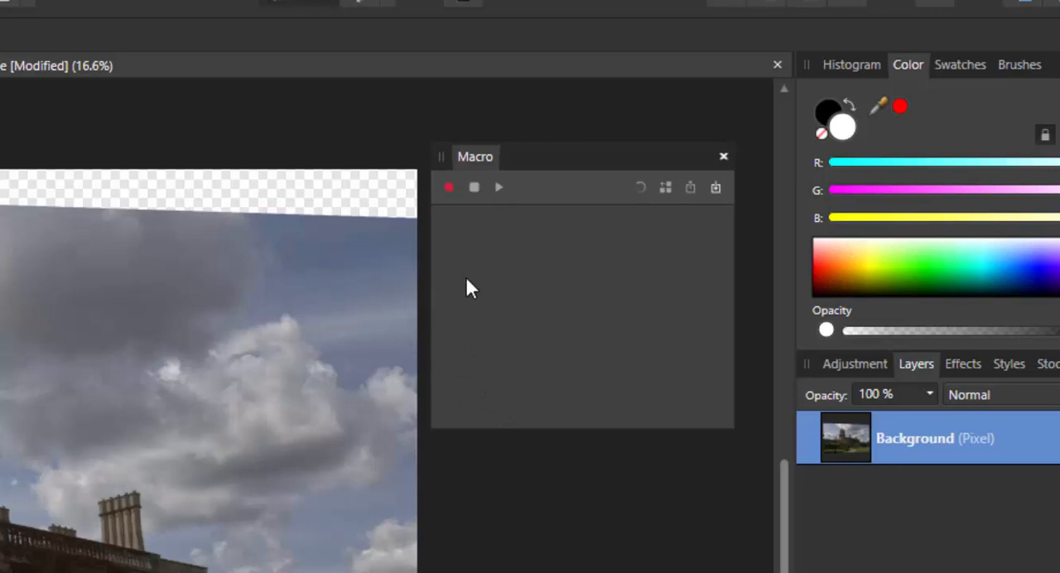
mouse_move(453, 219)
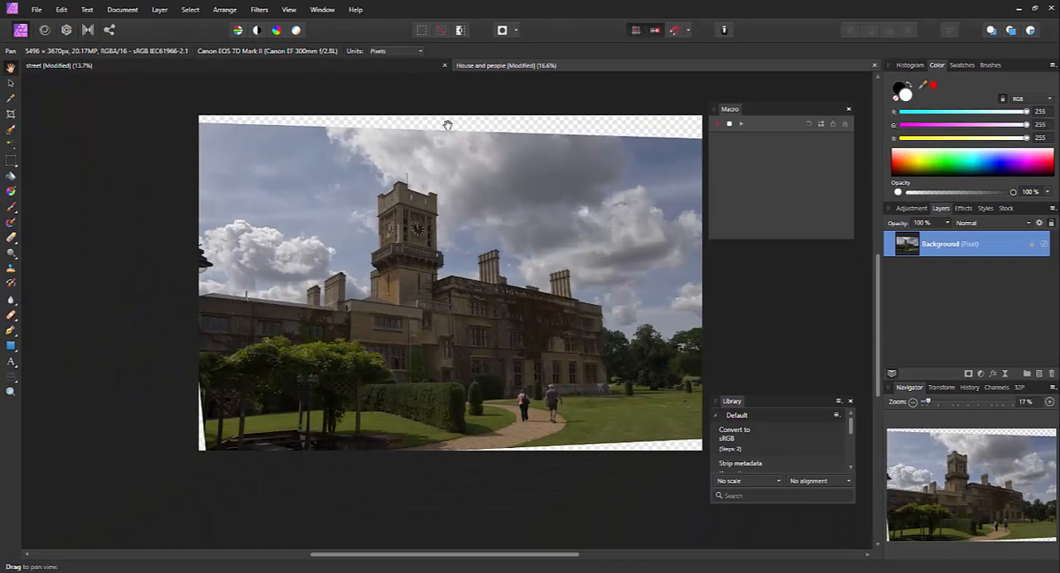
mouse_move(113, 196)
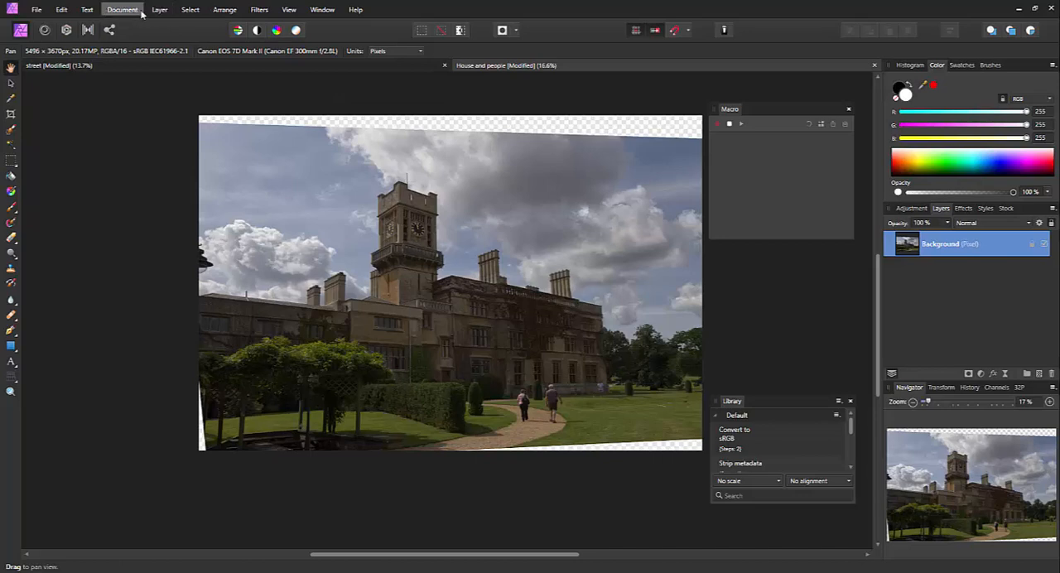
Step: Rasterize the Background layer via Layer > Rasterize as the first recorded step
click(122, 10)
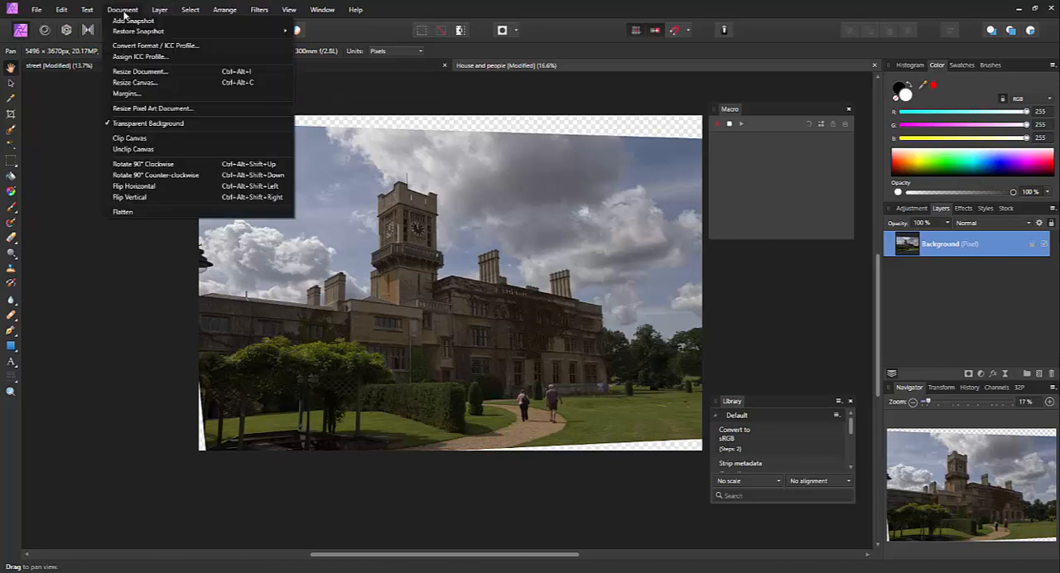
click(159, 10)
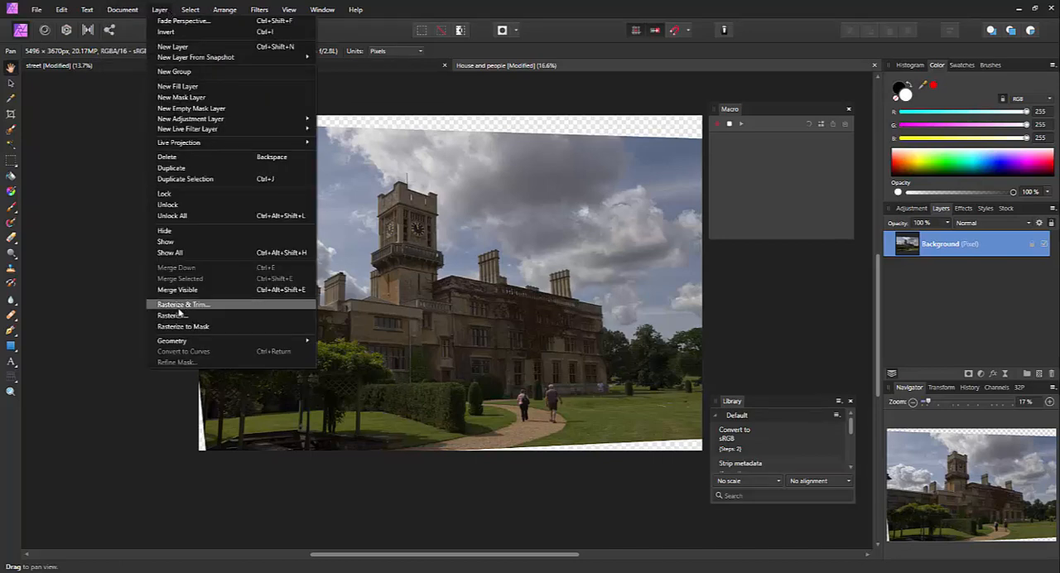
click(182, 305)
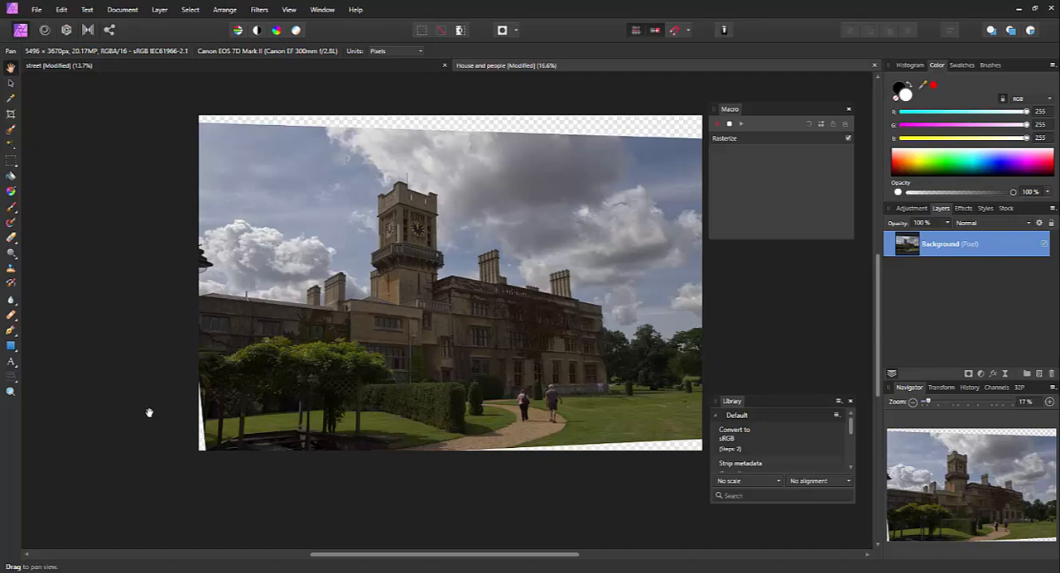
mouse_move(139, 331)
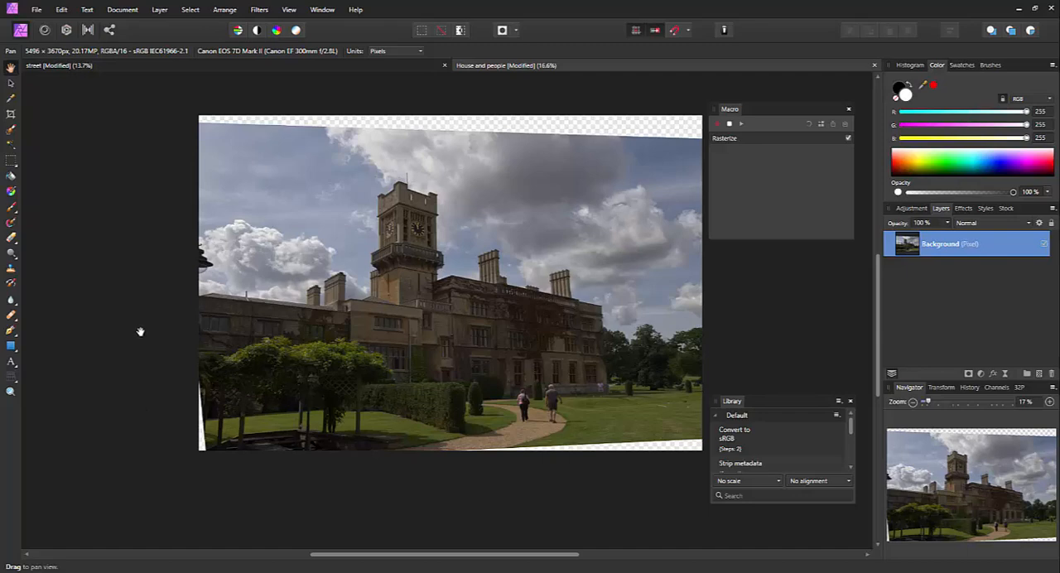
mouse_move(400, 130)
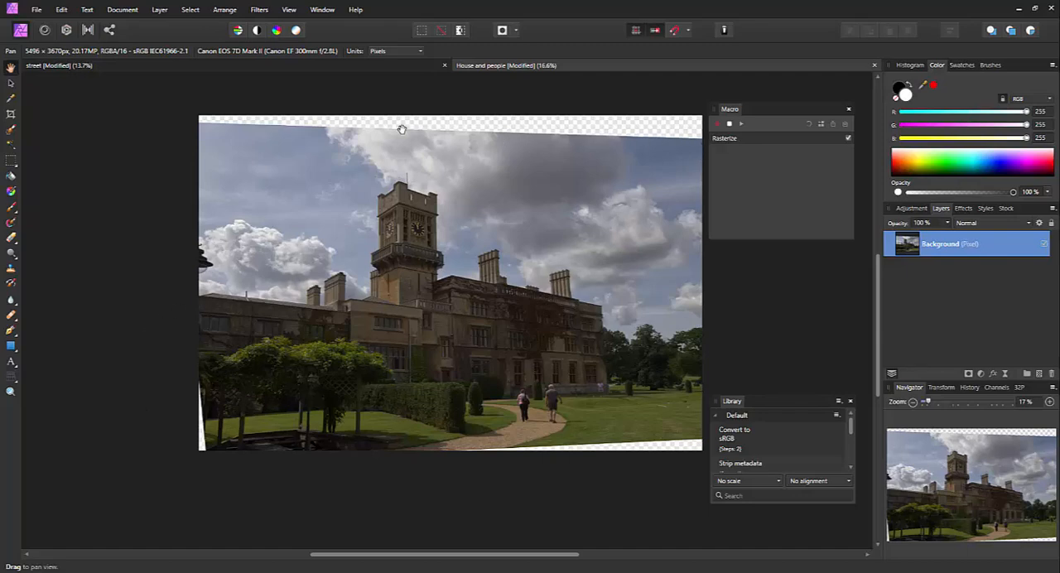
mouse_move(242, 90)
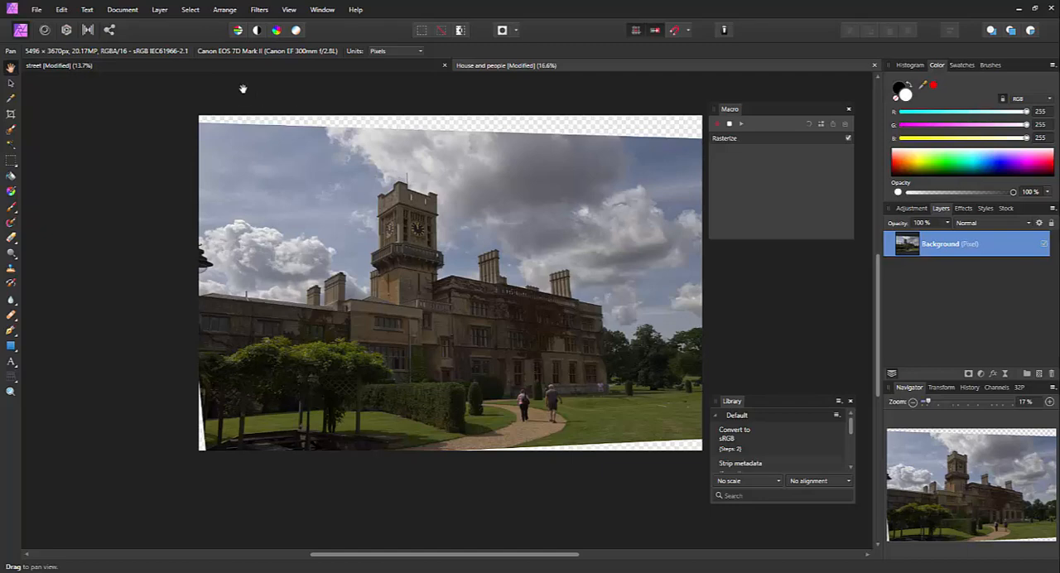
Step: Record Select transparent and Grow/shrink selection steps on the edge areas
click(189, 10)
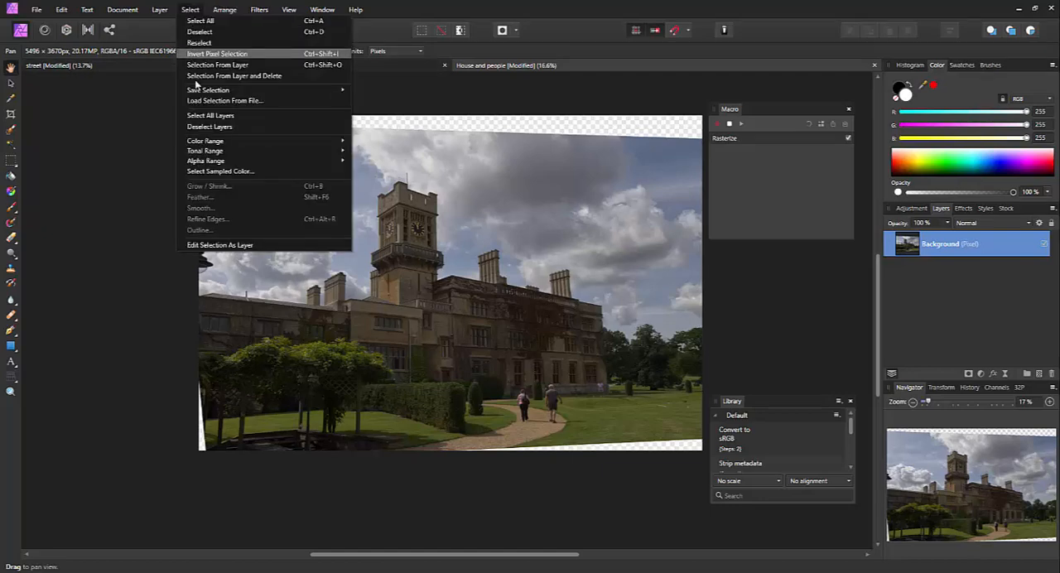
mouse_move(206, 161)
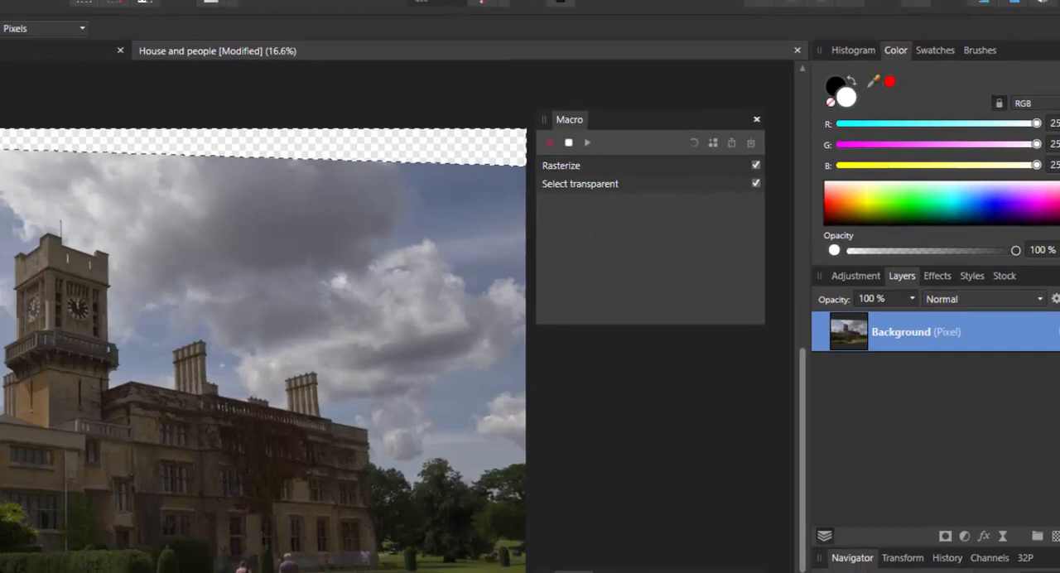
click(188, 10)
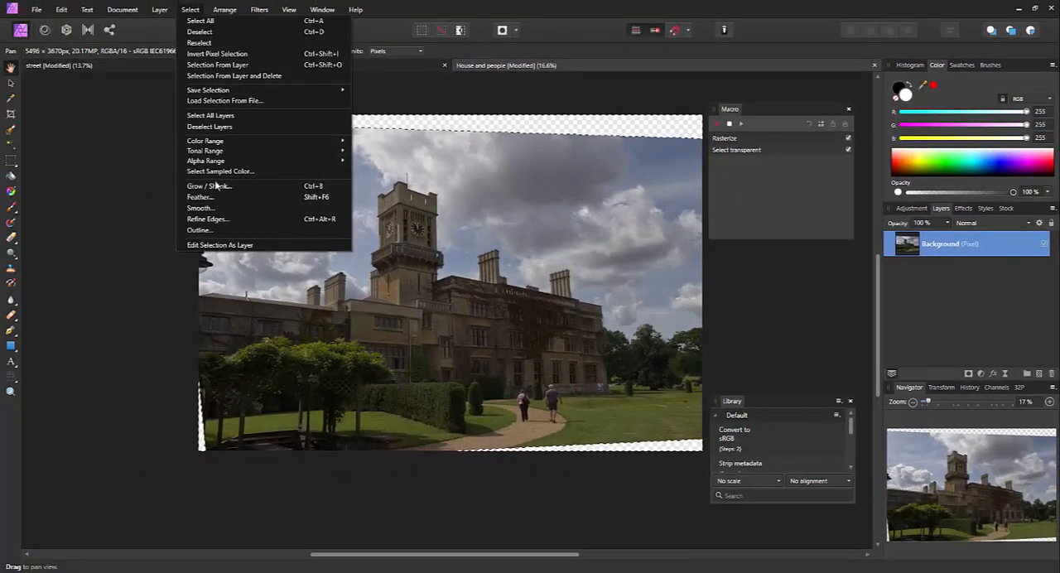
click(209, 185)
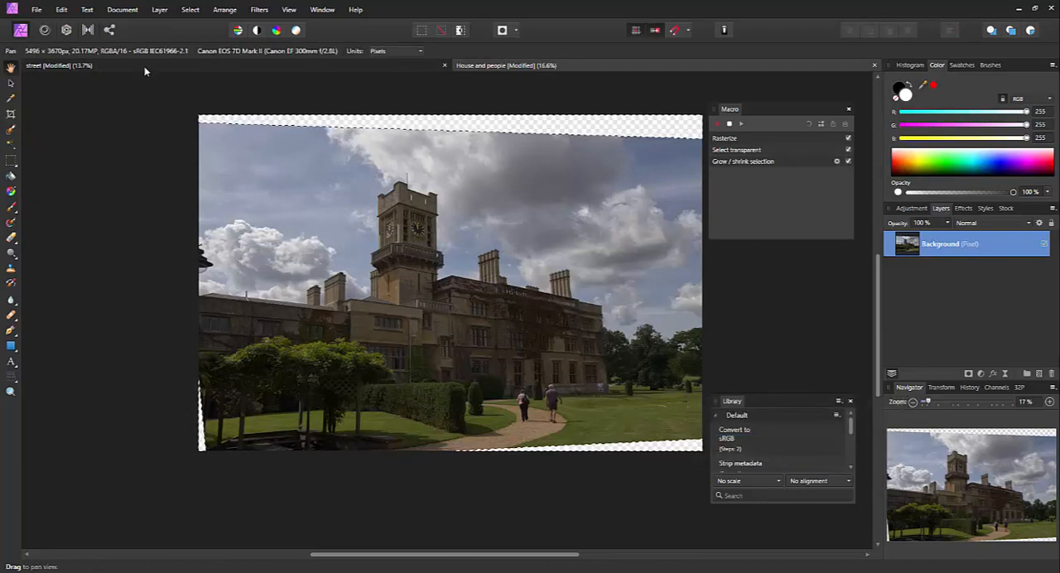
Step: Inpaint the selected transparent edges, then Deselect, recording both steps
click(61, 10)
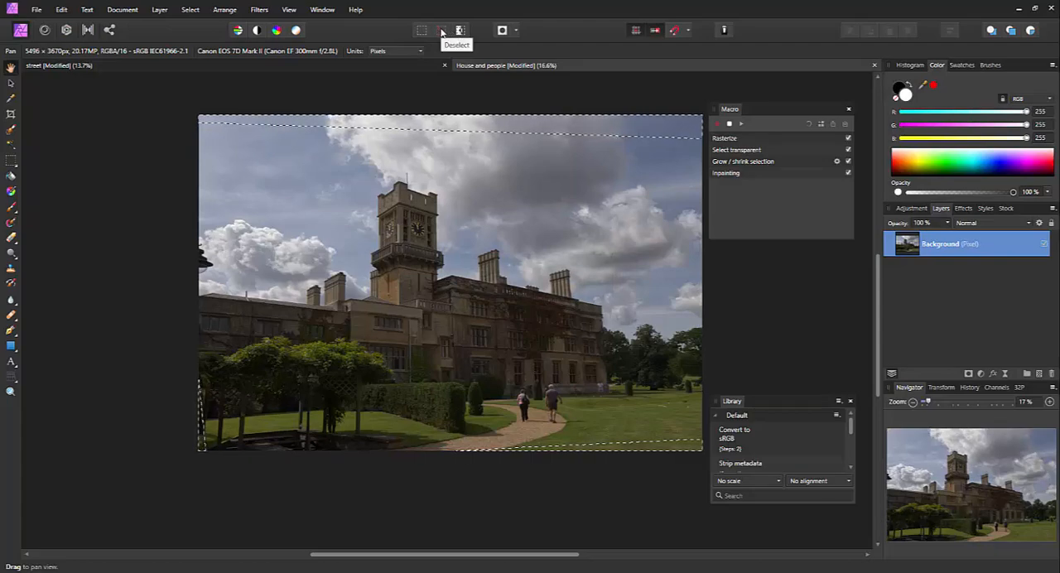
click(441, 30)
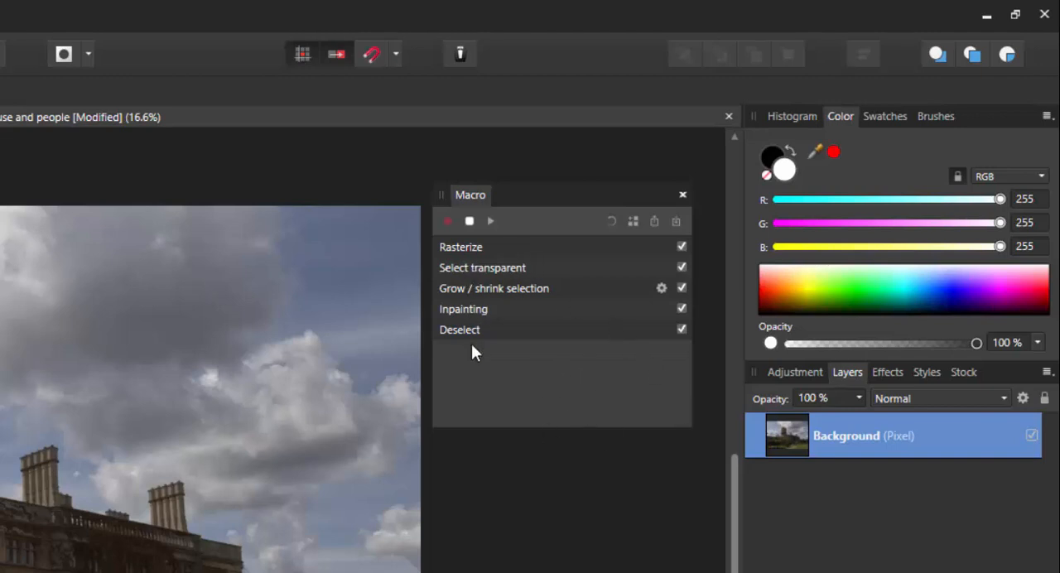
mouse_move(632, 222)
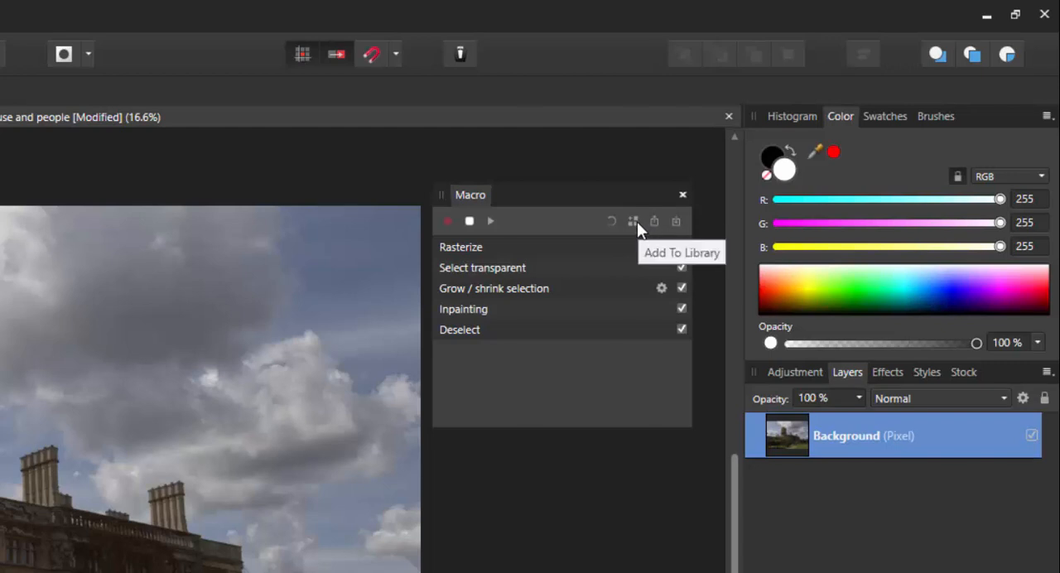
mouse_move(483, 232)
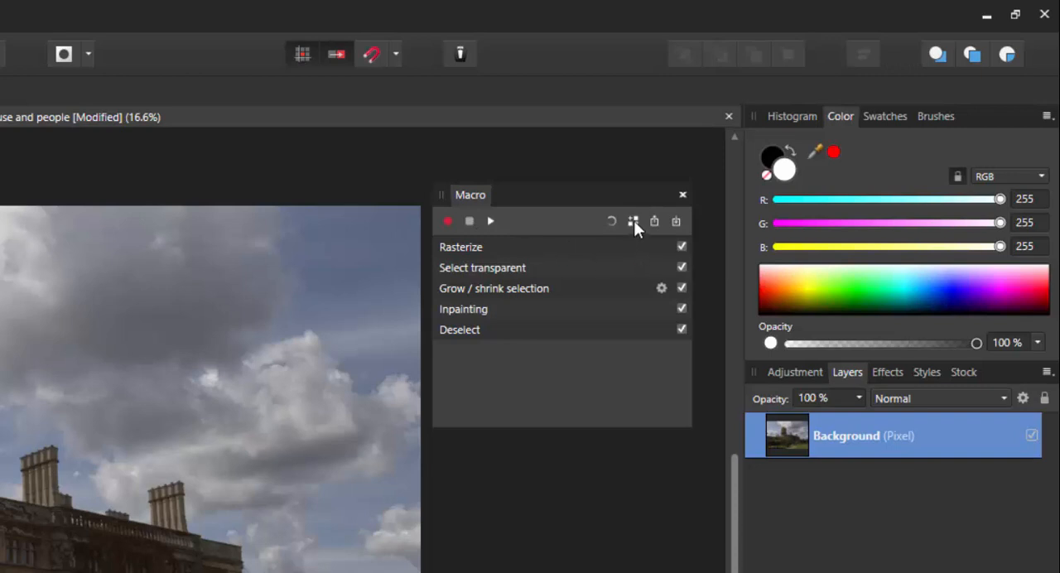
Step: Add the five-step macro to the Library named 'Inpaint Edges'
click(633, 222)
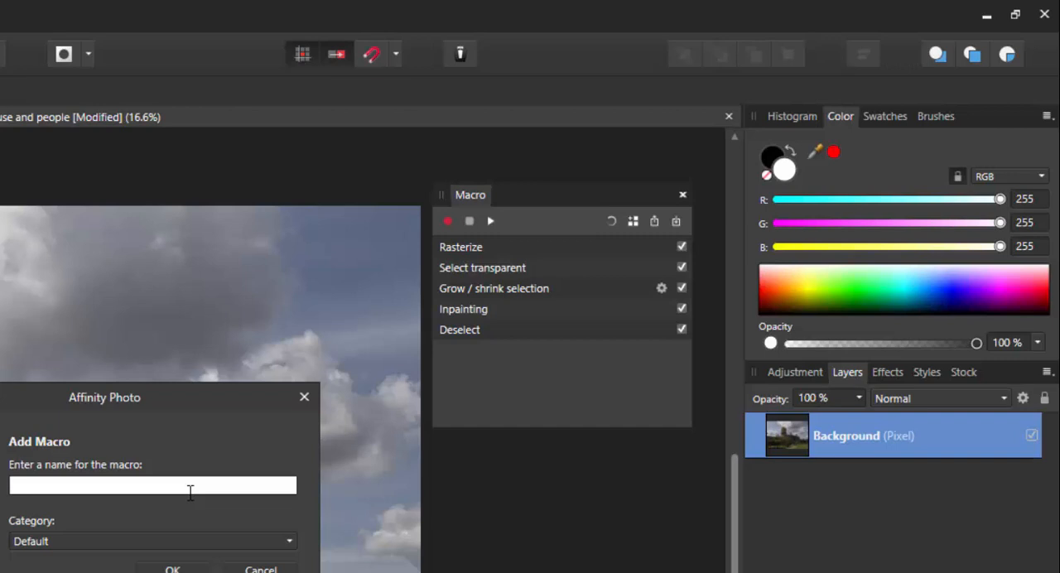
text(Inpaint Edges)
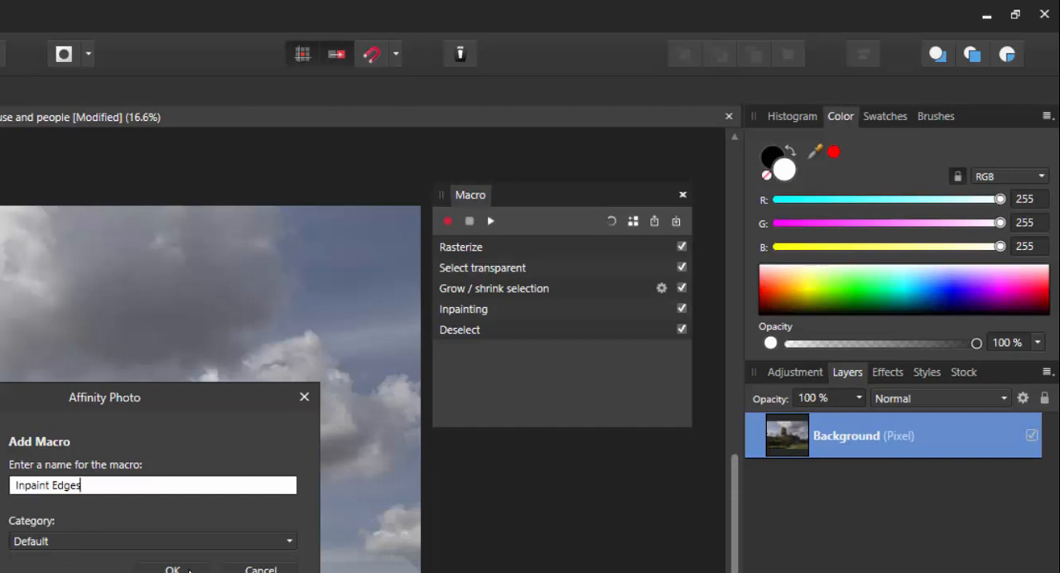
click(172, 569)
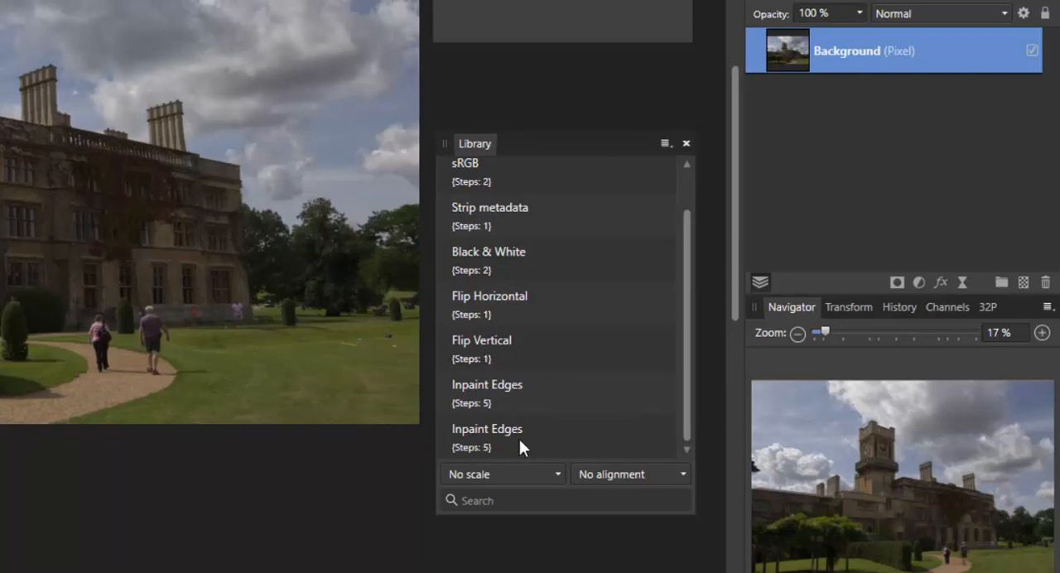
mouse_move(79, 255)
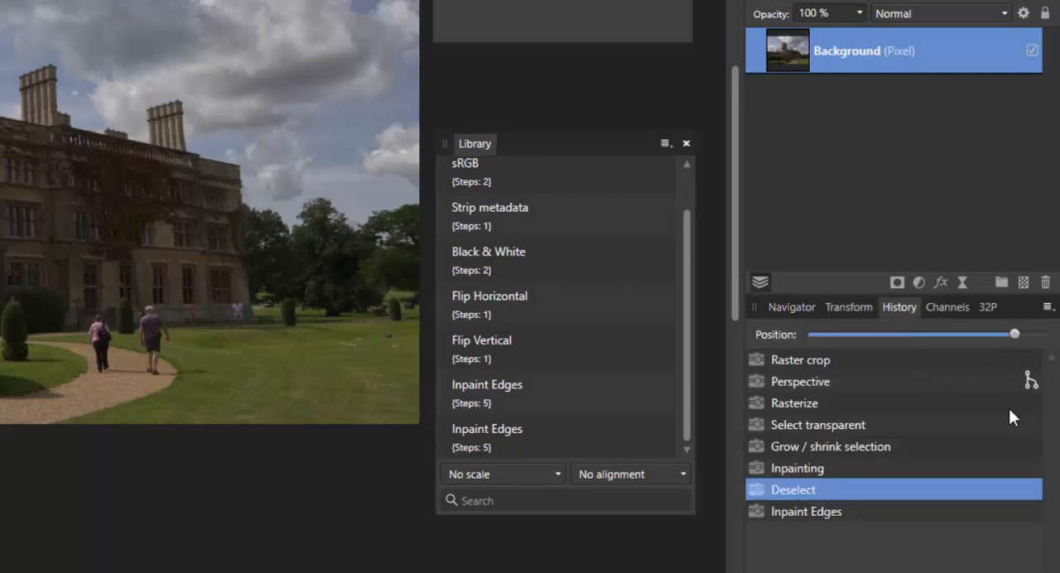
Step: Step History back through Perspective to the Raster crop state, restoring unfilled edges
click(800, 380)
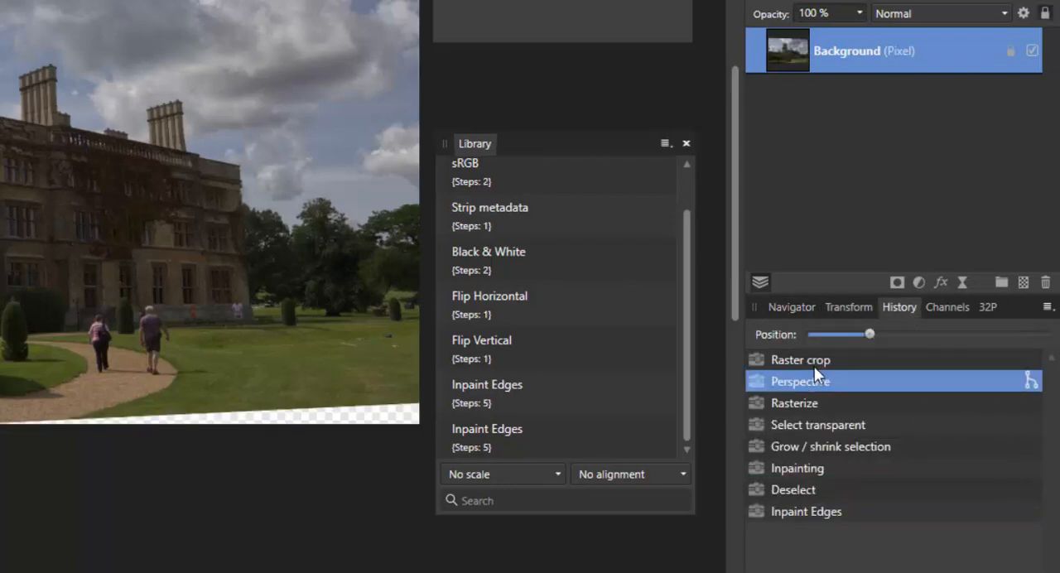
click(799, 359)
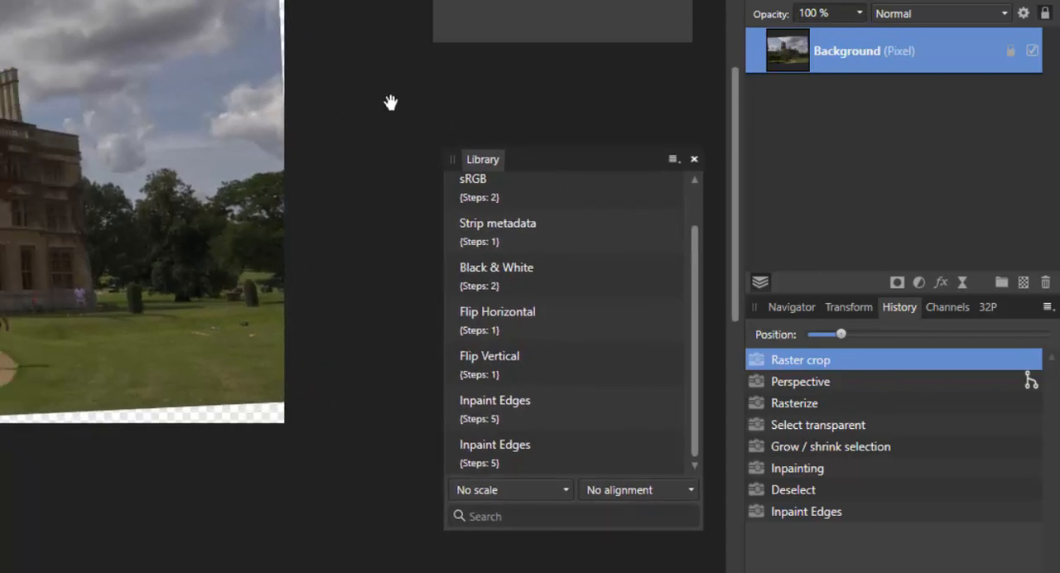
mouse_move(20, 163)
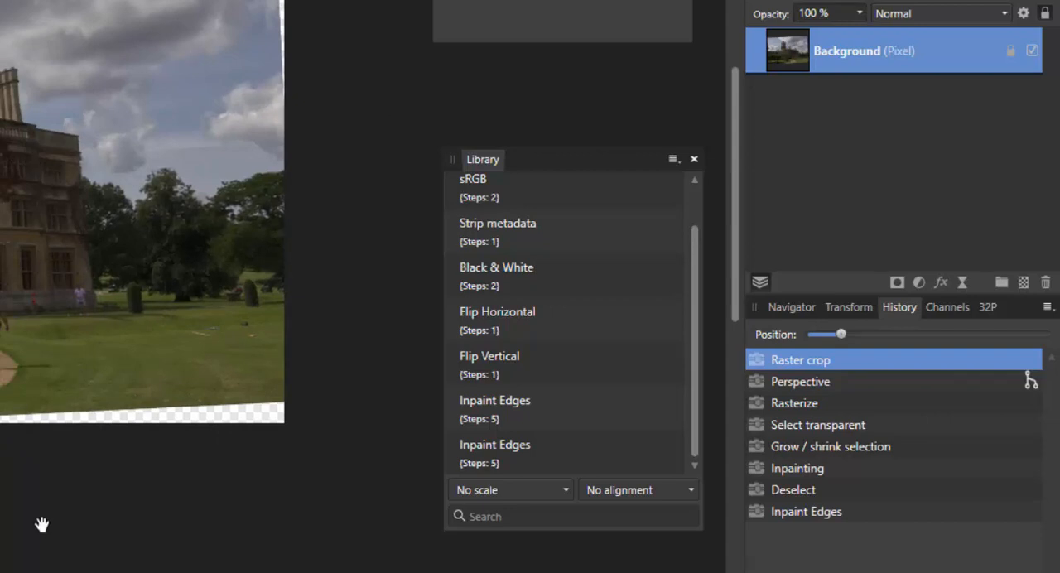
mouse_move(520, 454)
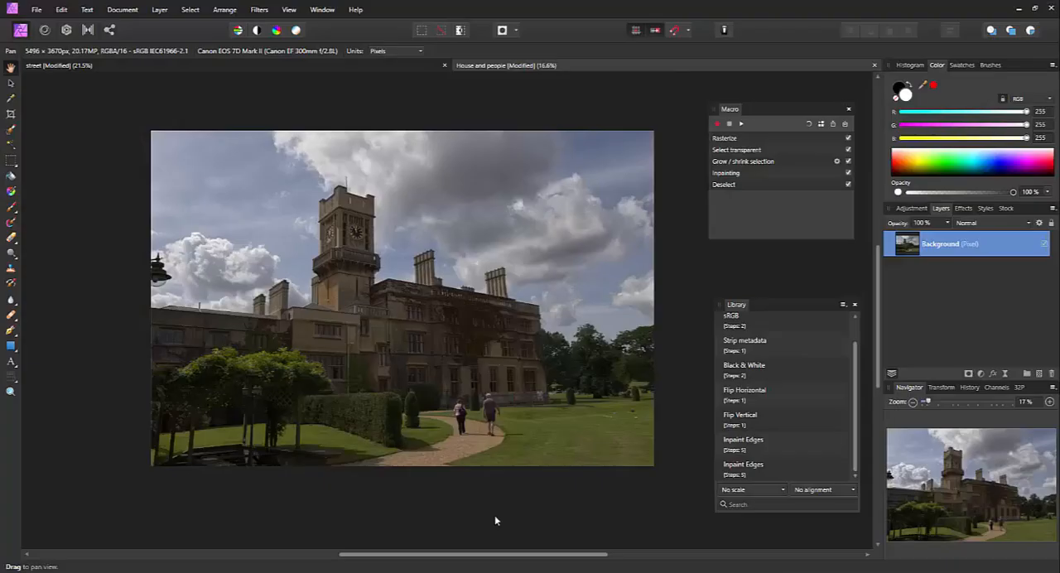
mouse_move(529, 514)
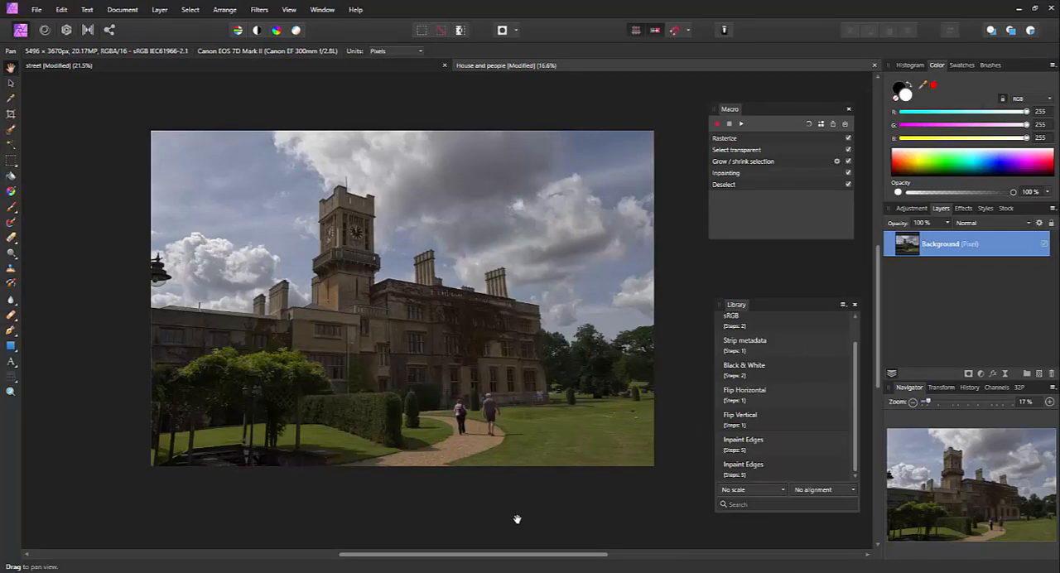
mouse_move(278, 70)
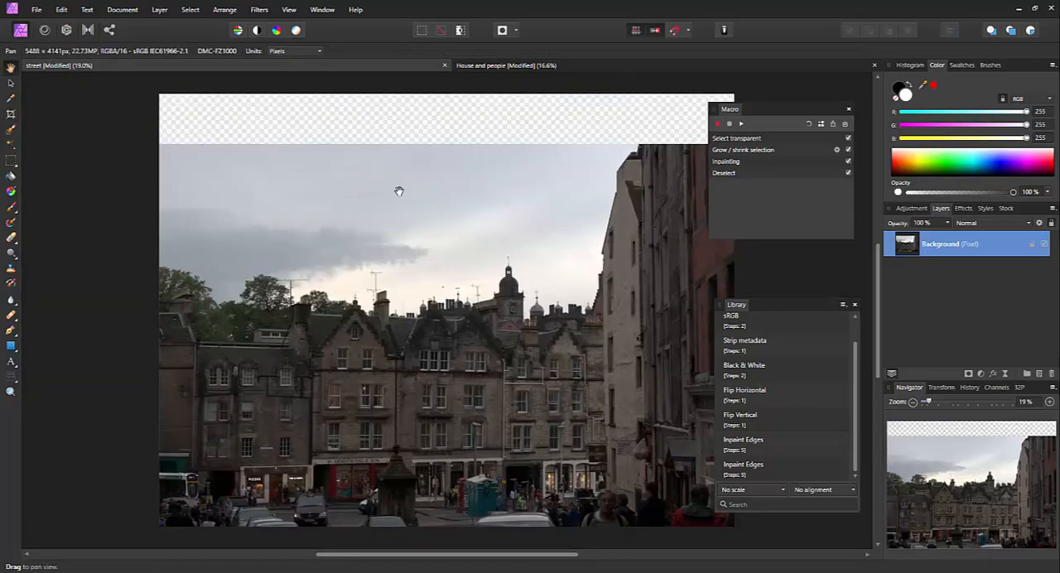
Step: Scroll the Library panel to reach and run the Inpaint Edges macro
scroll(down, 3)
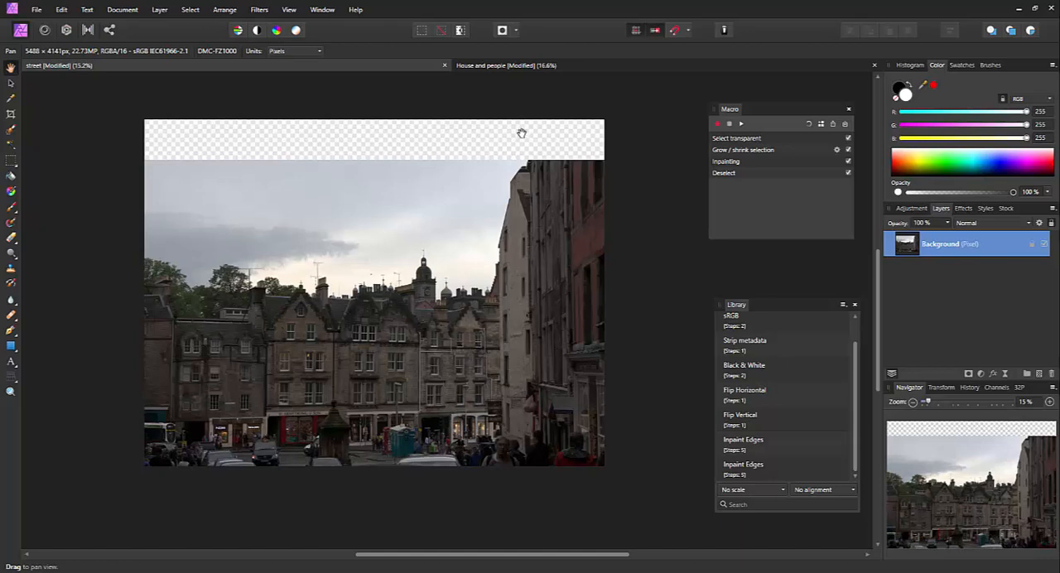
mouse_move(748, 467)
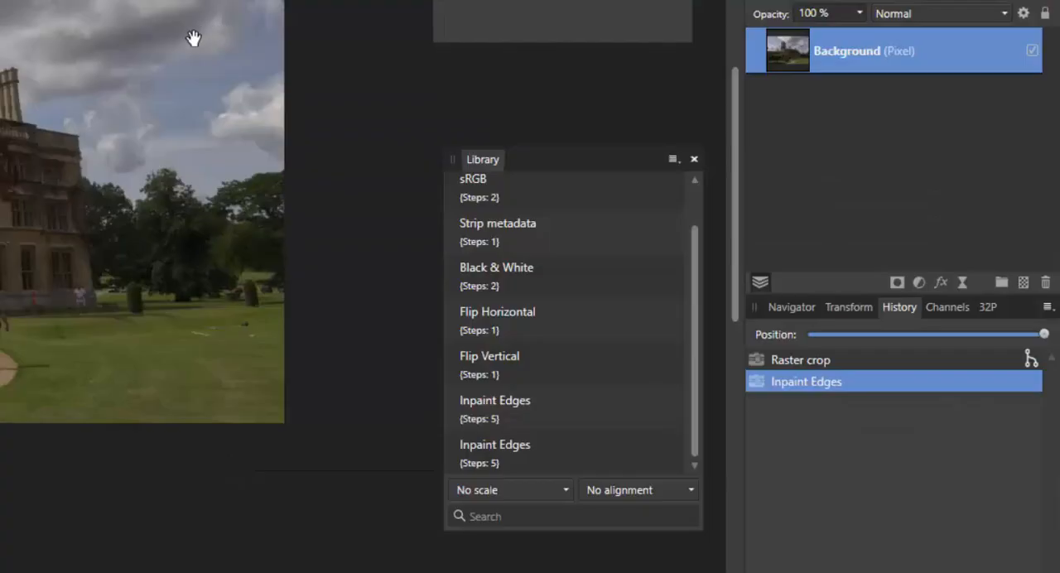
mouse_move(376, 298)
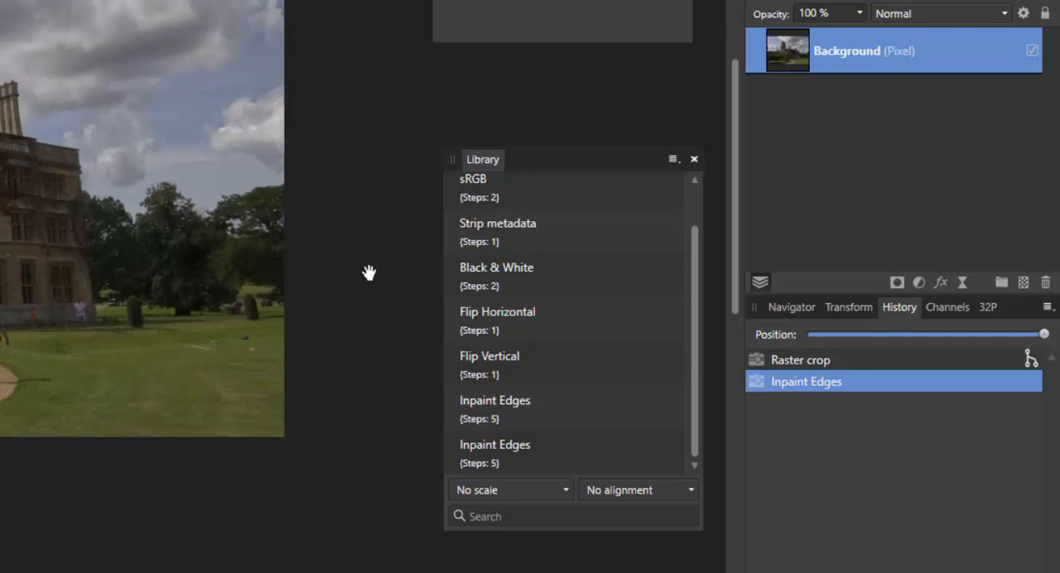
mouse_move(364, 283)
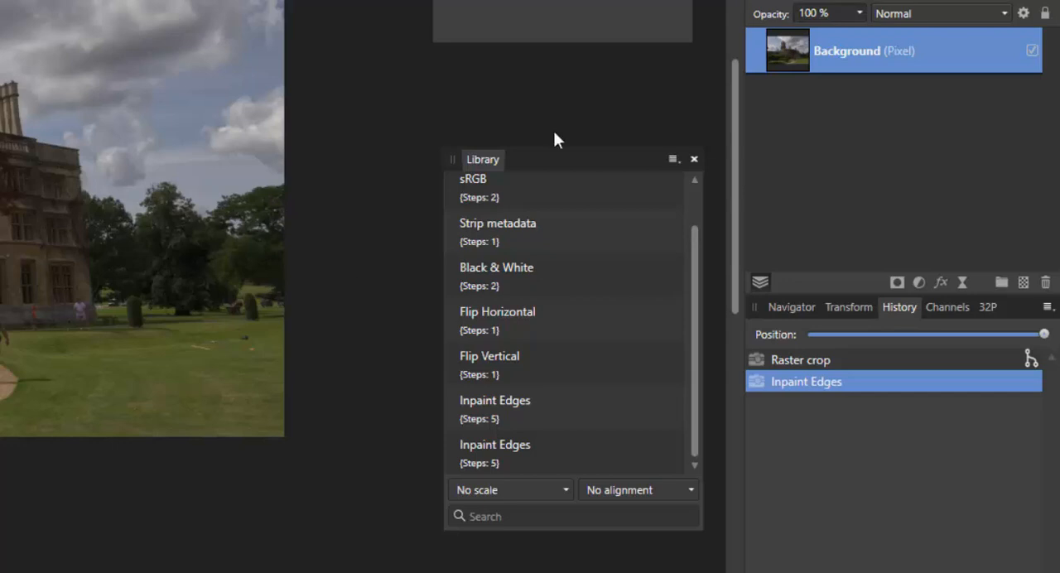
mouse_move(259, 310)
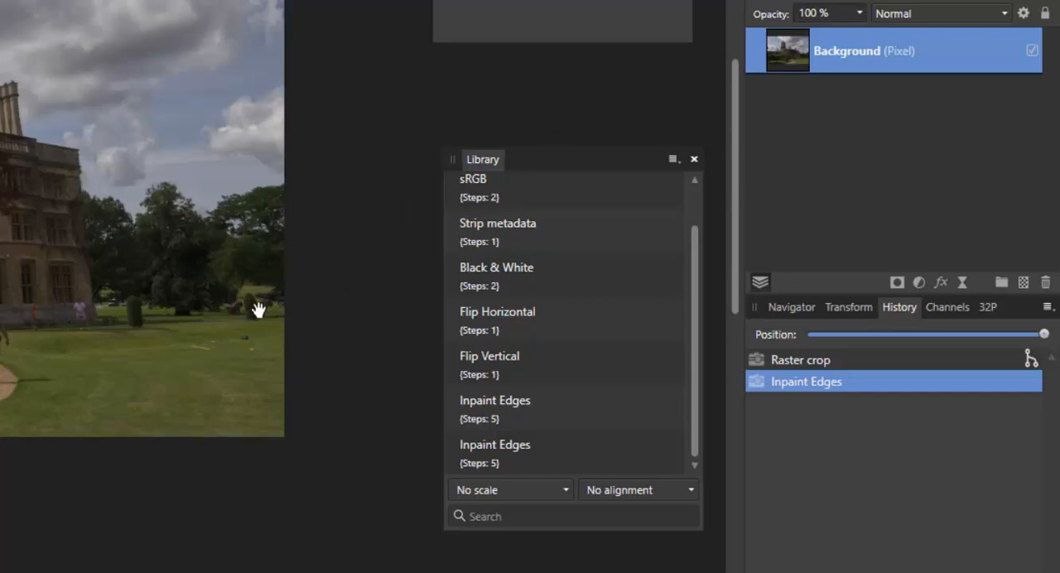